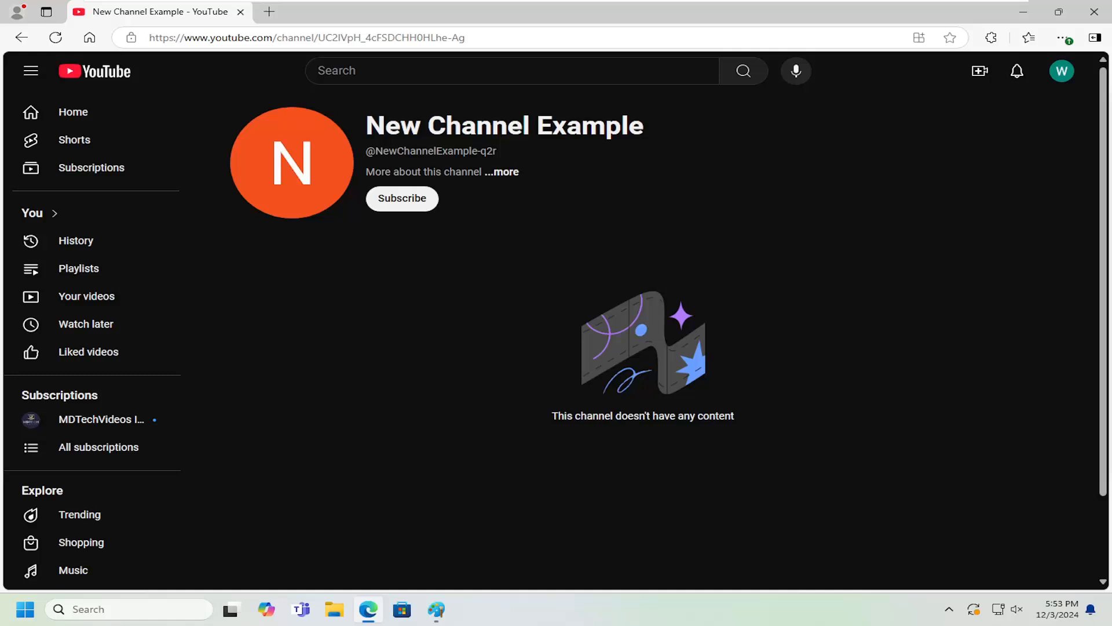
pyautogui.moveTo(1052, 79)
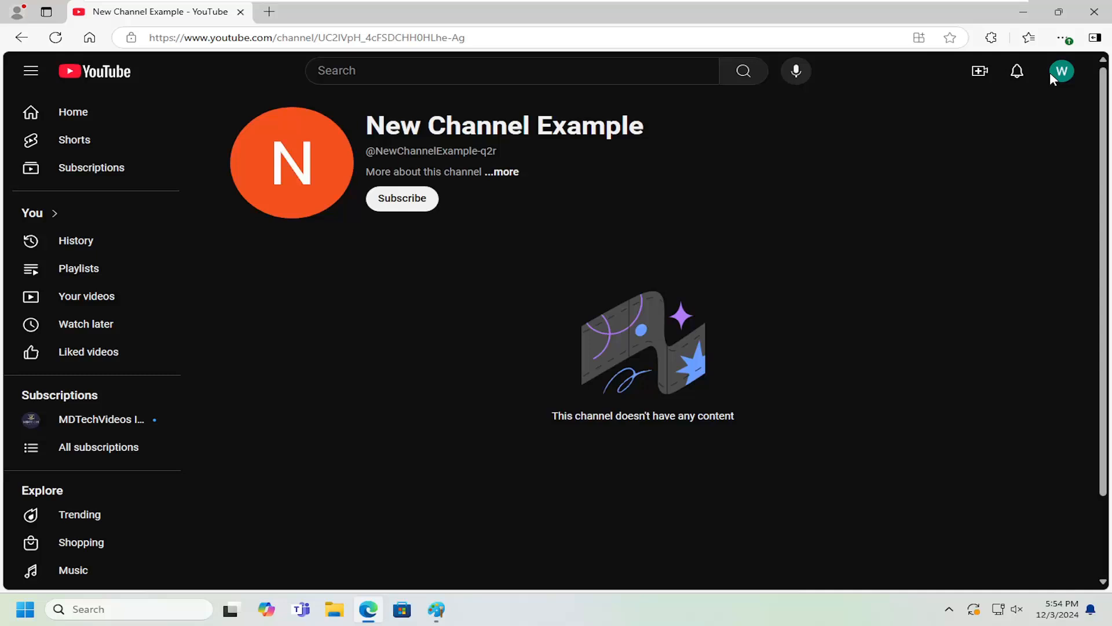
# From the avatar menu's Settings, open 'Add or manage your channel(s)' to list all channels
pyautogui.click(1061, 71)
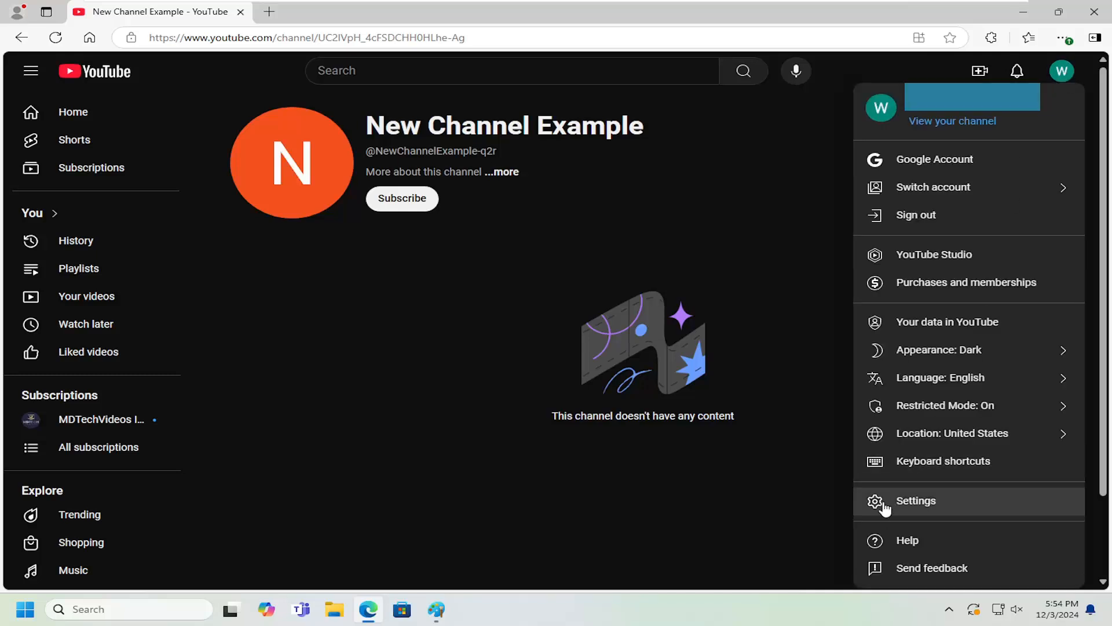
pyautogui.click(916, 500)
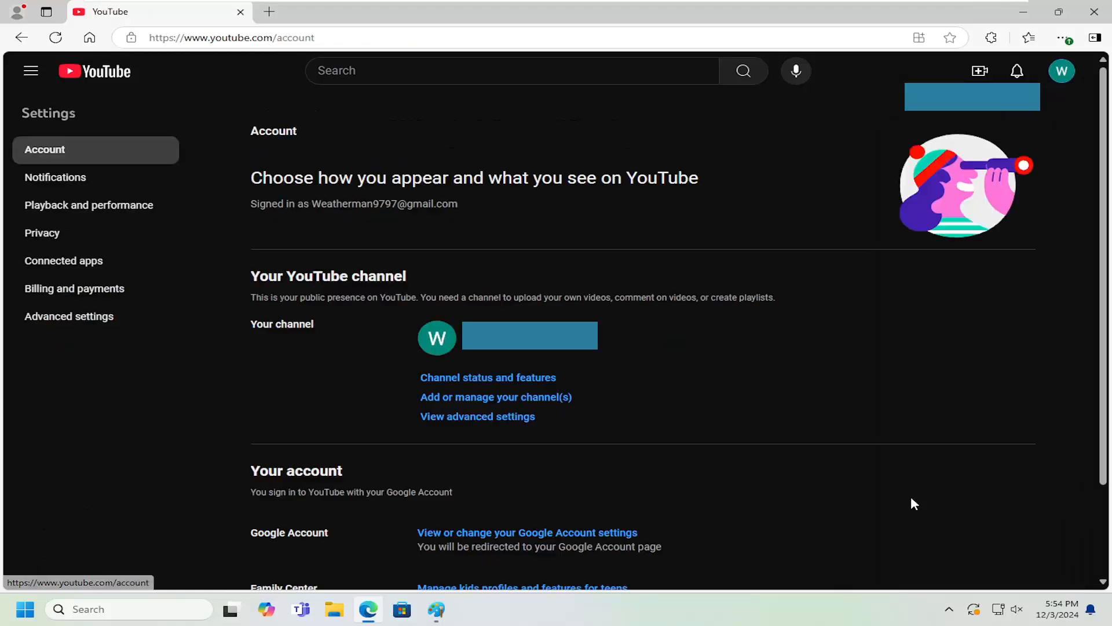
pyautogui.moveTo(303, 344)
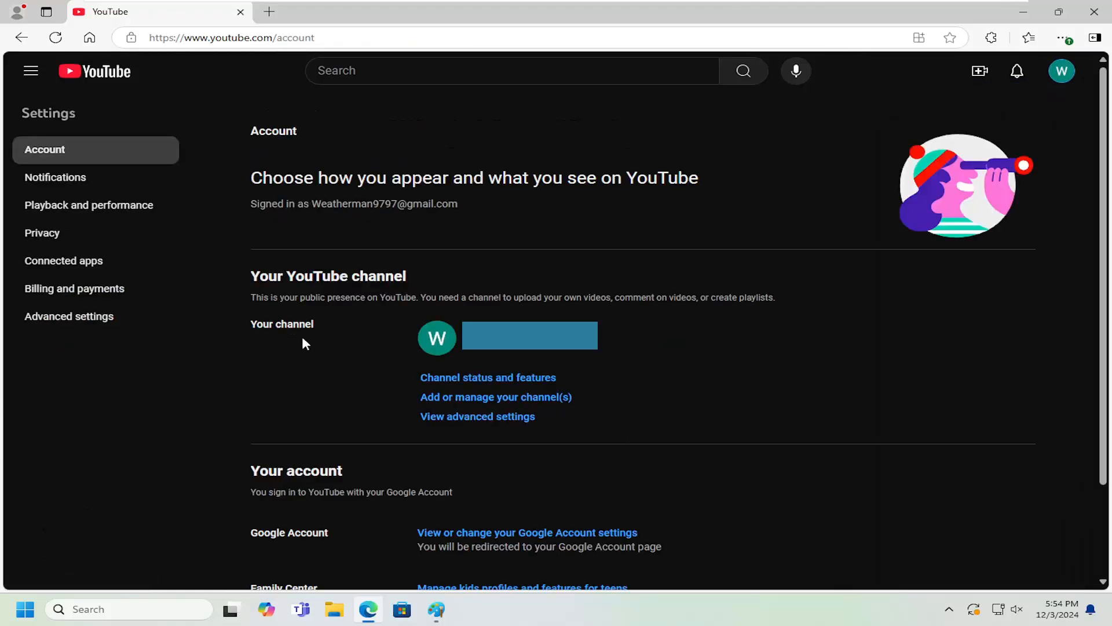
pyautogui.moveTo(495, 396)
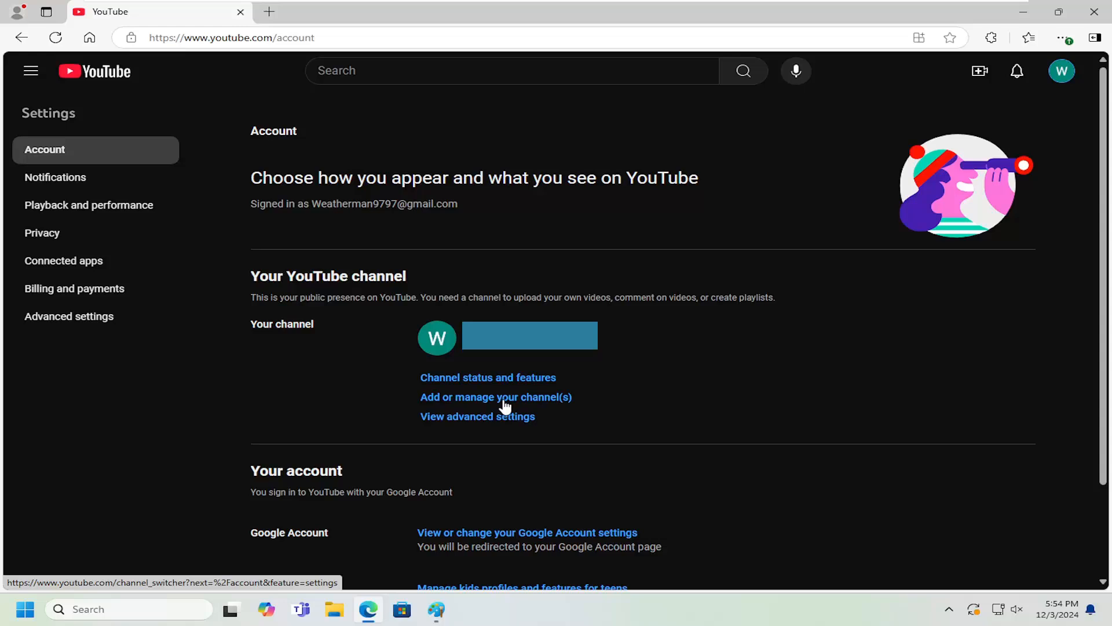
pyautogui.click(495, 396)
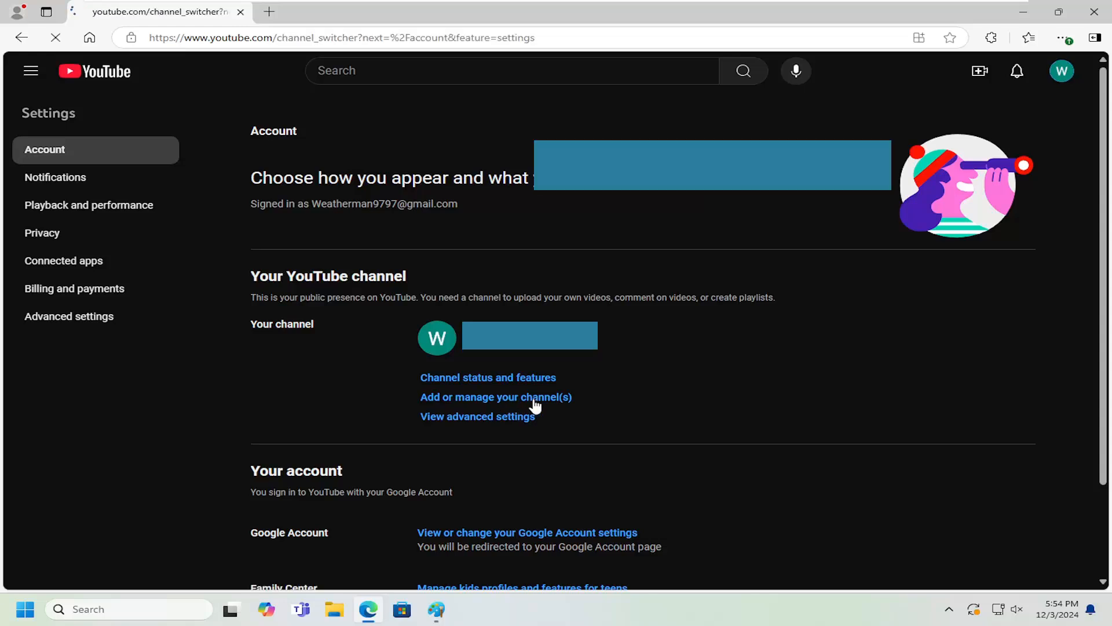
pyautogui.click(496, 396)
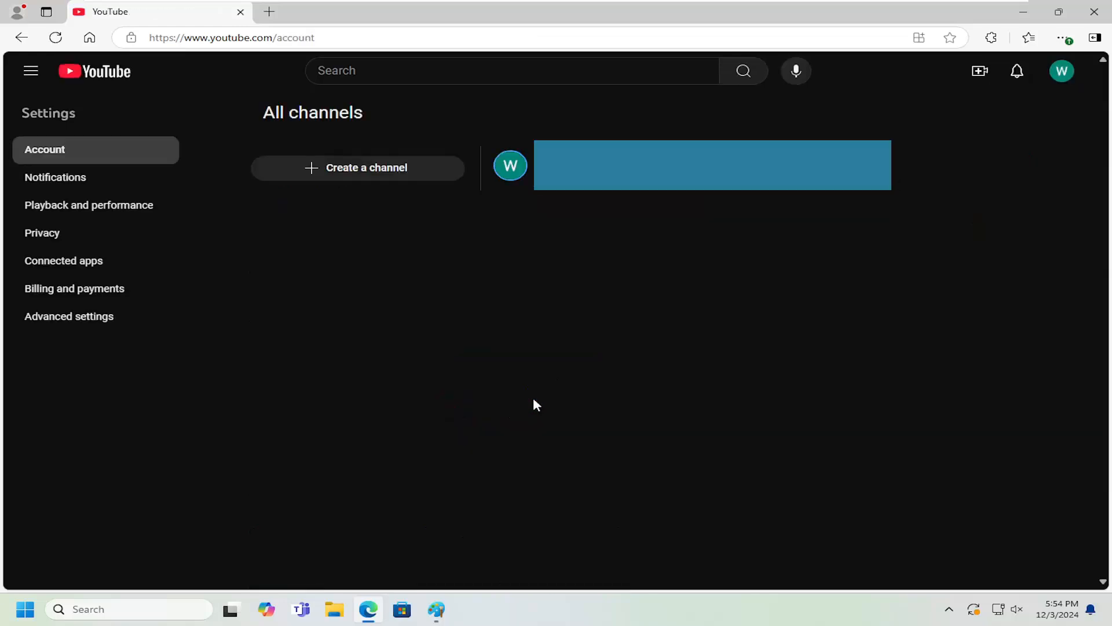
pyautogui.moveTo(313, 174)
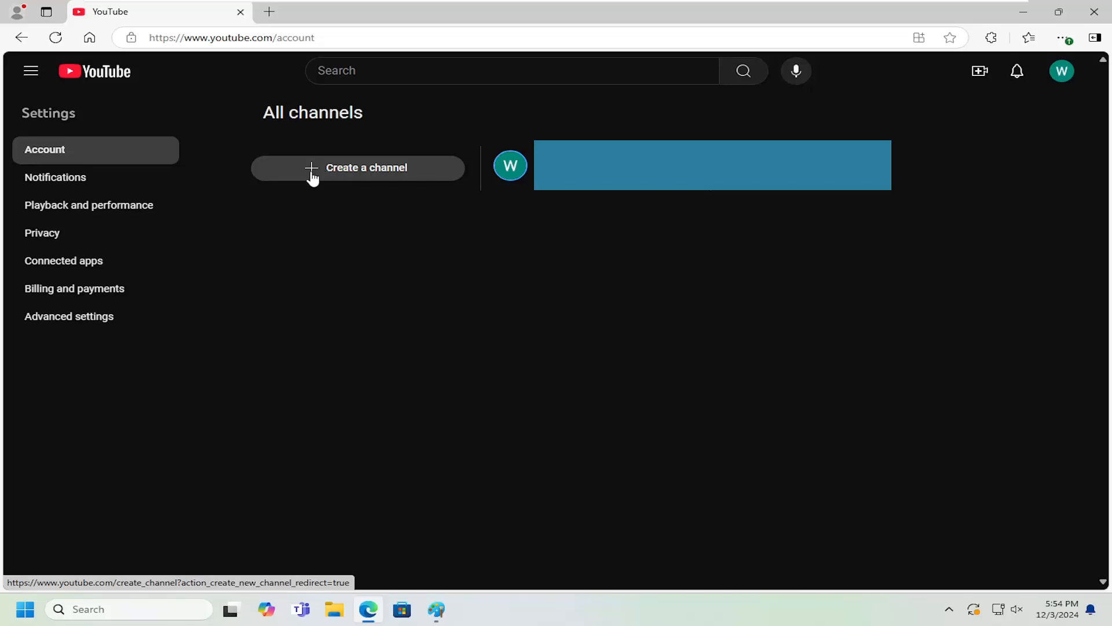
# Choose 'Create a channel' on the All channels page to show the empty channel name form
pyautogui.click(357, 167)
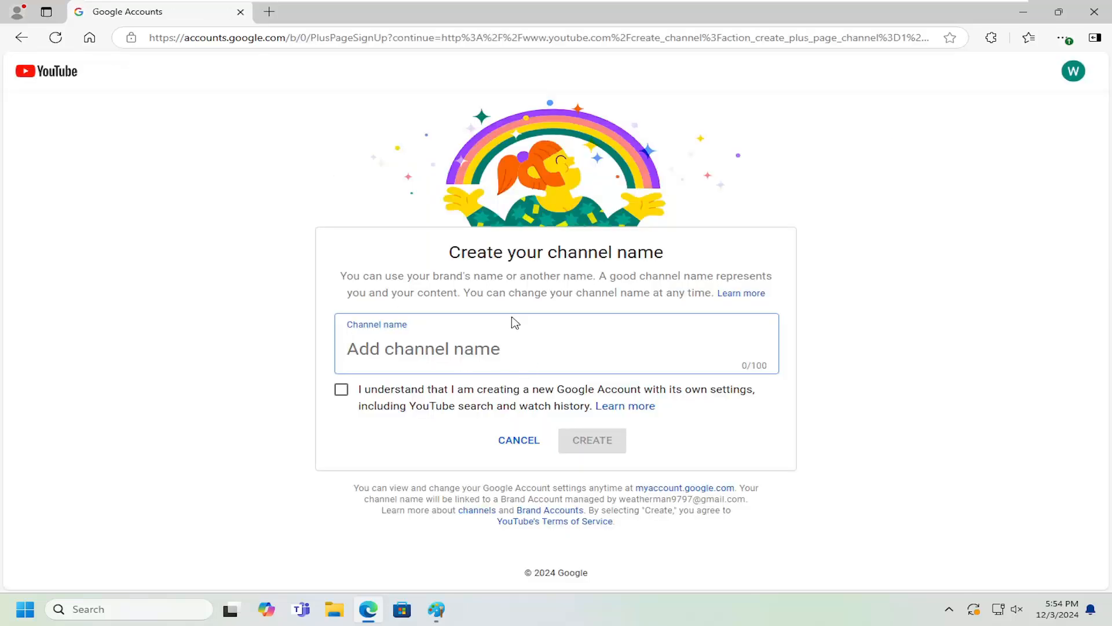
pyautogui.moveTo(575, 431)
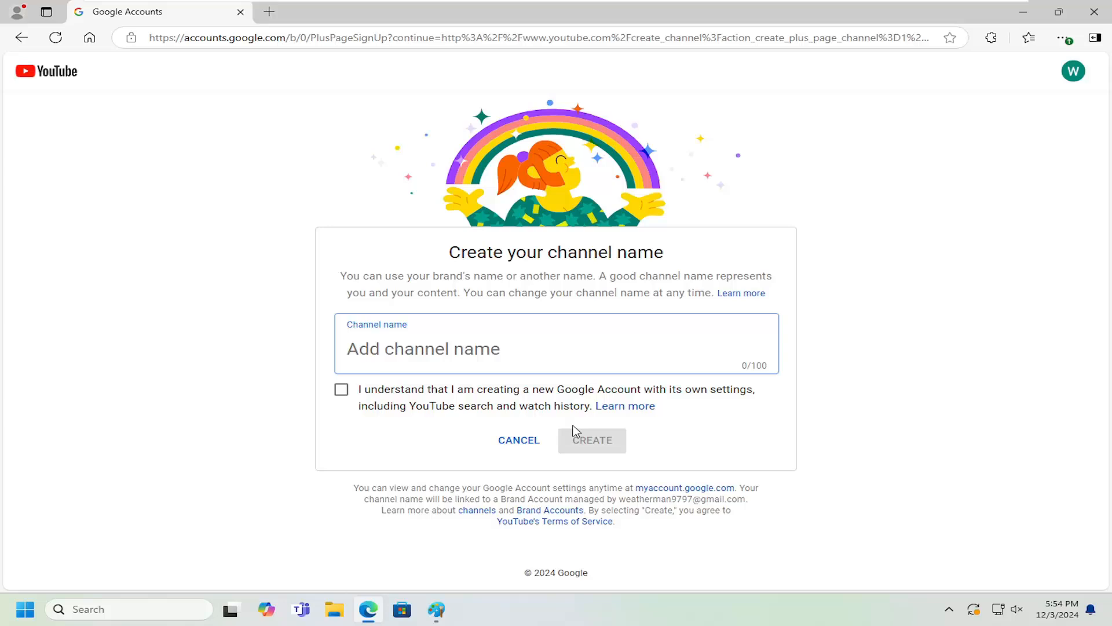
pyautogui.moveTo(353, 393)
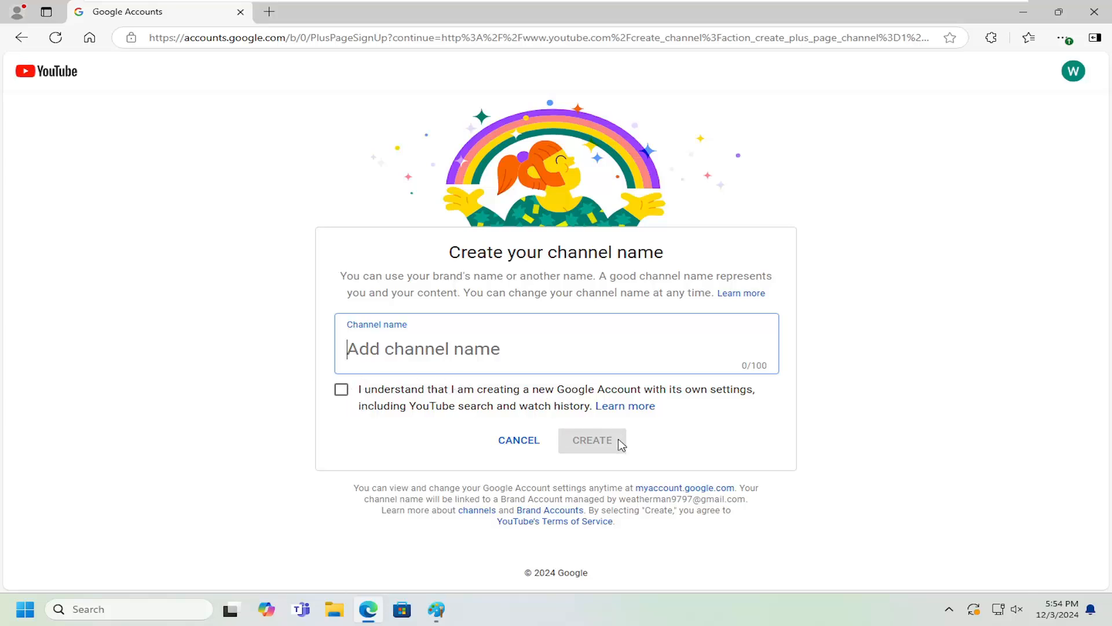
pyautogui.moveTo(21, 37)
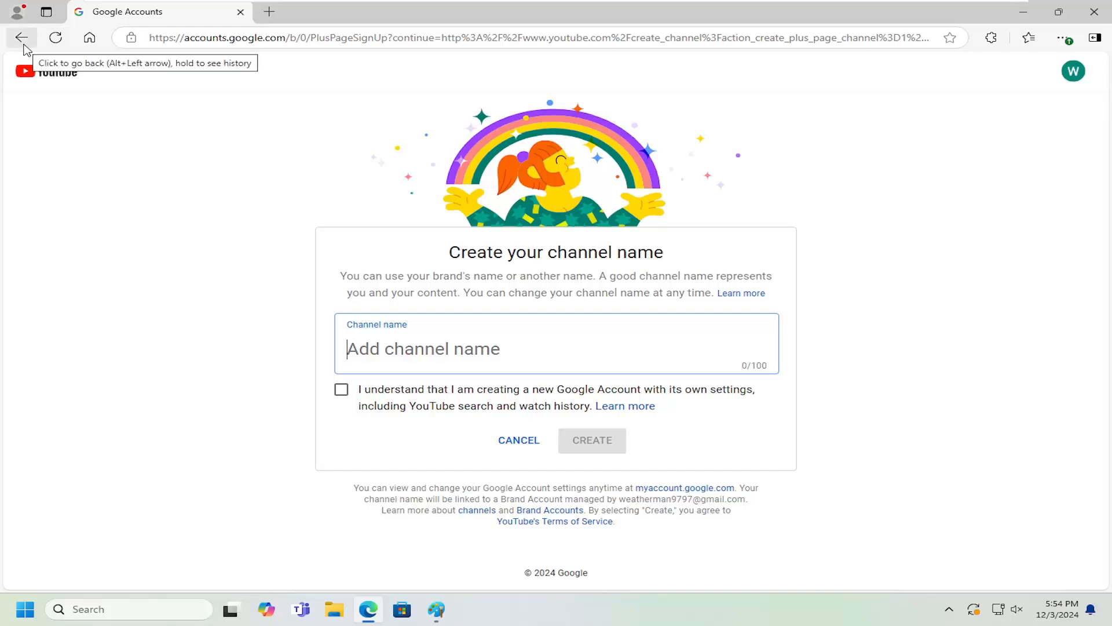
# Go back to YouTube Settings without creating a channel and open the account switcher
pyautogui.click(21, 37)
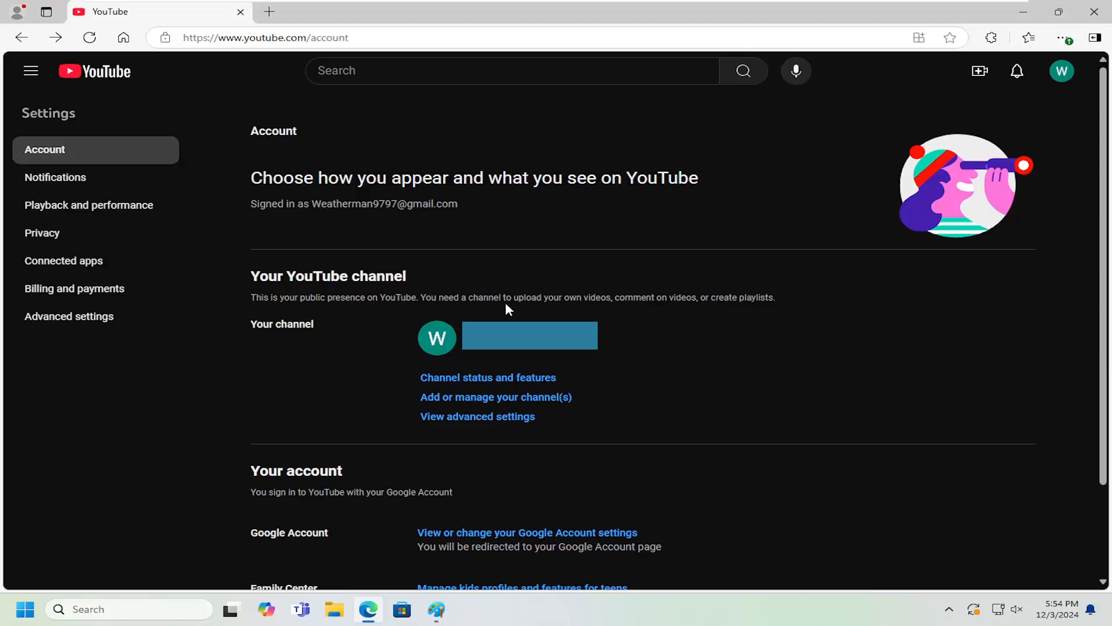
pyautogui.moveTo(1062, 71)
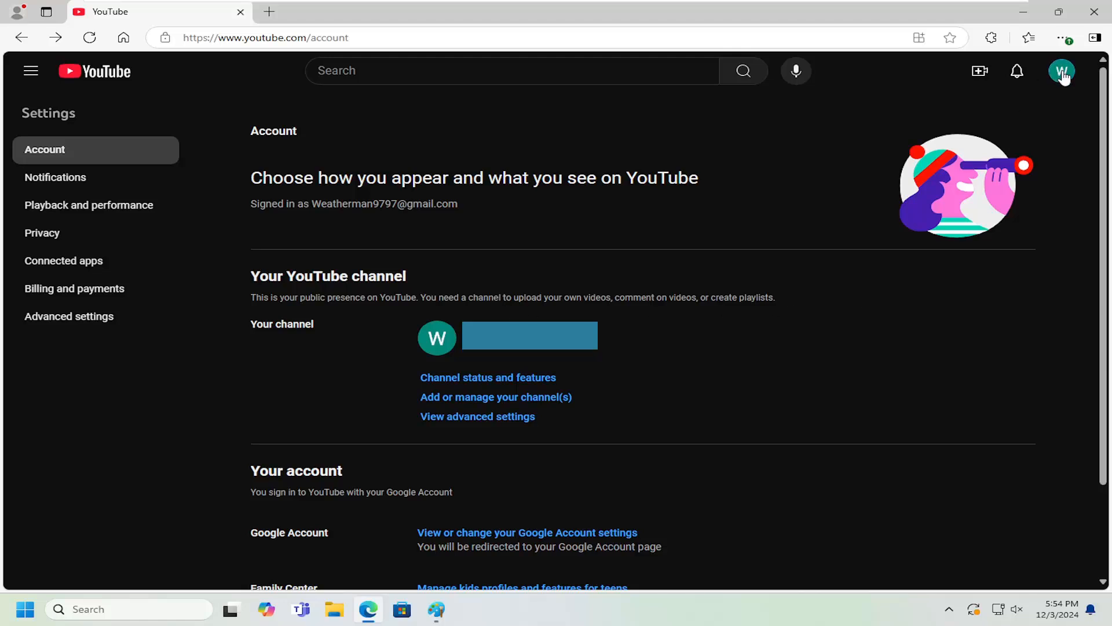
pyautogui.click(1061, 70)
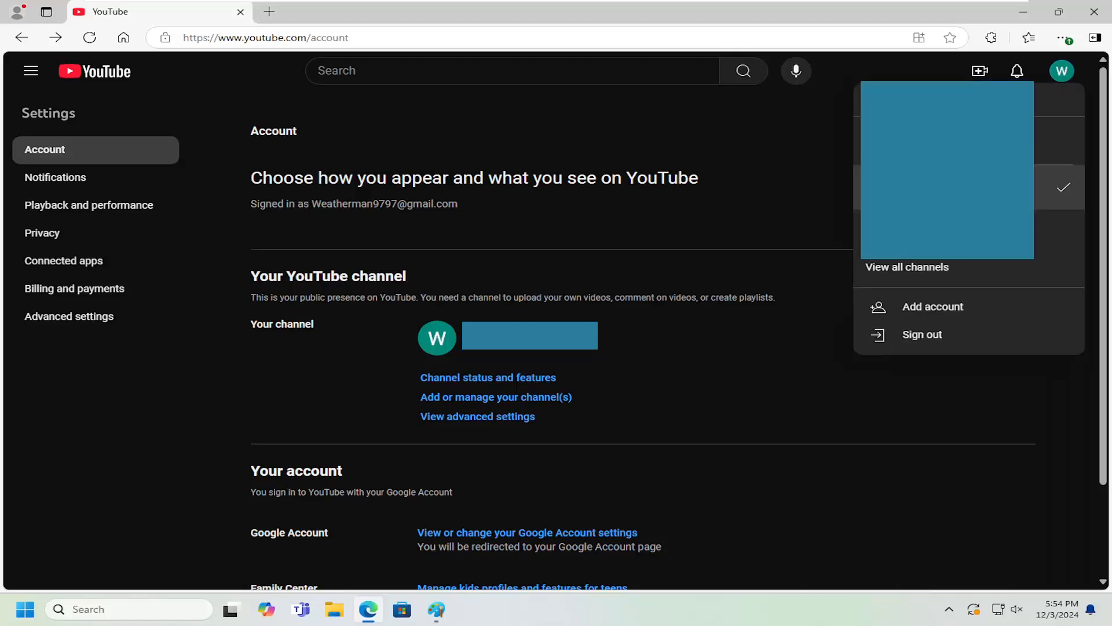